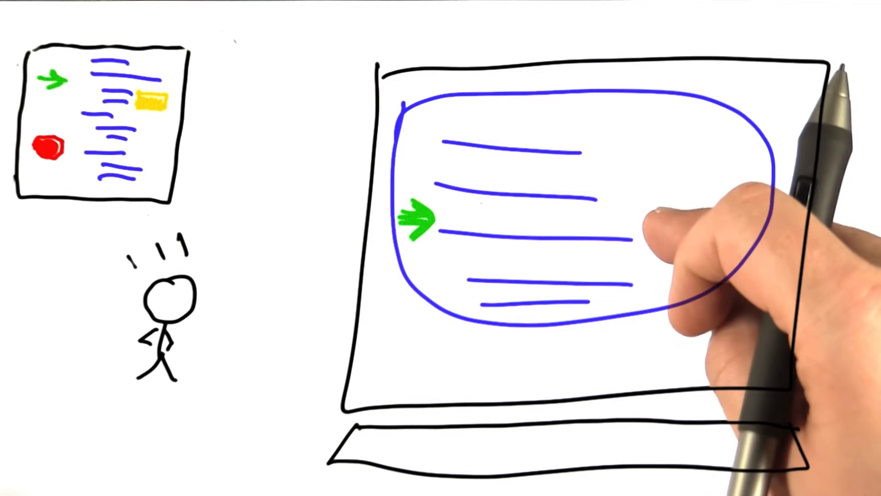
pyautogui.write('x=42')
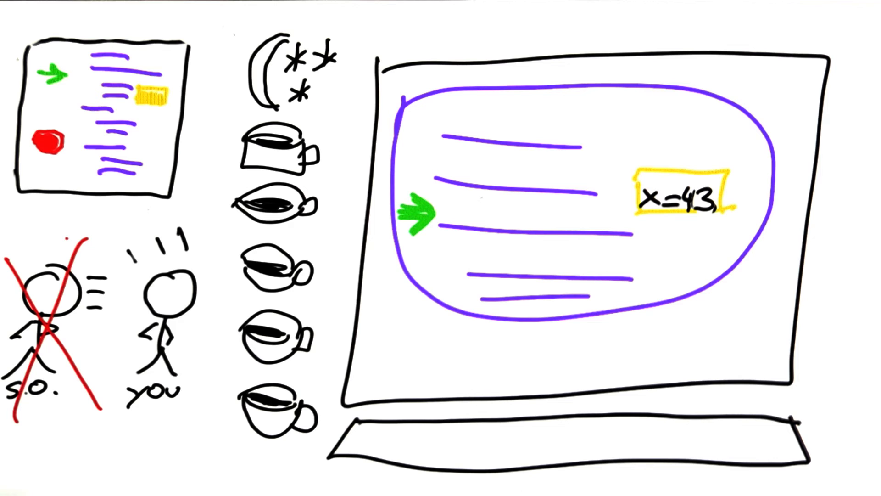
pyautogui.click(53, 326)
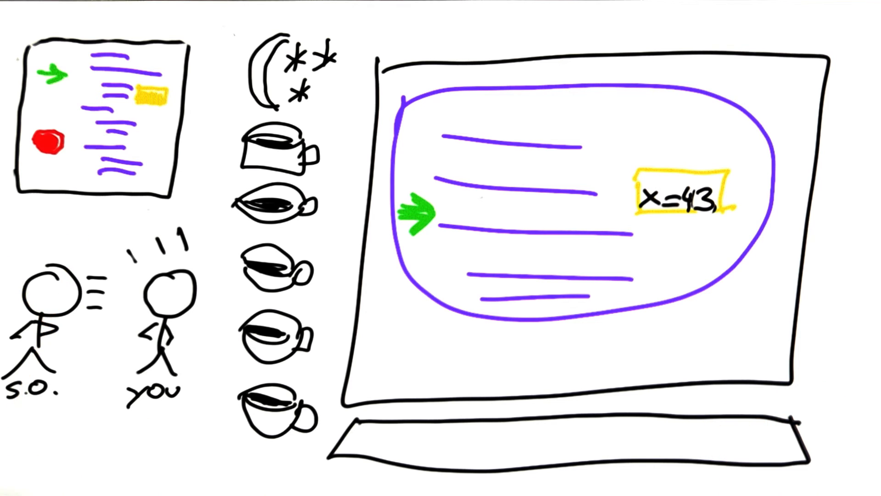